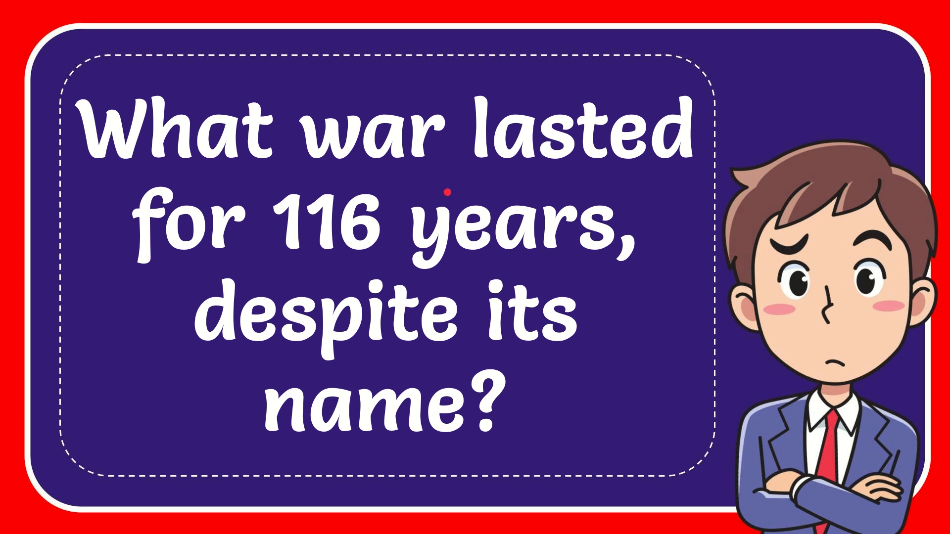
{"action": "mouse_move", "coordinate": [512, 168]}
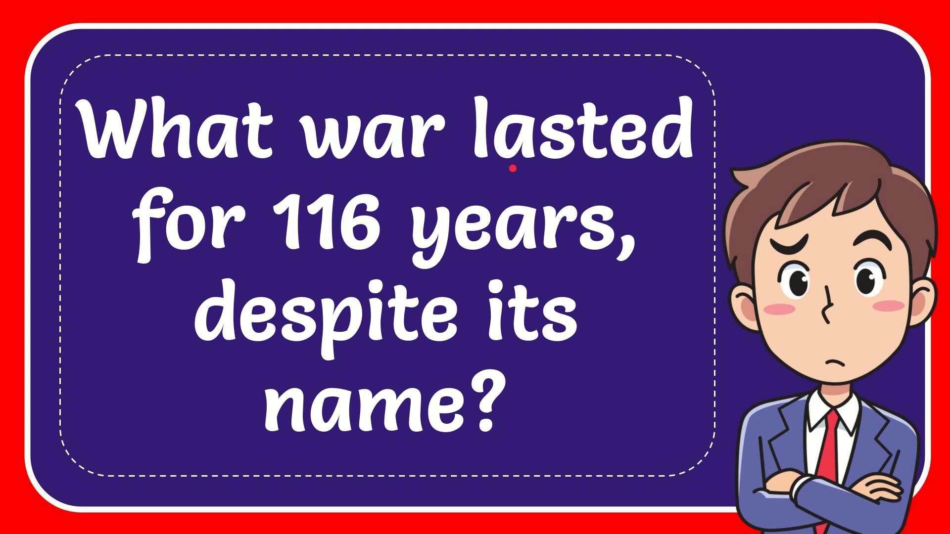
{"action": "mouse_move", "coordinate": [527, 263]}
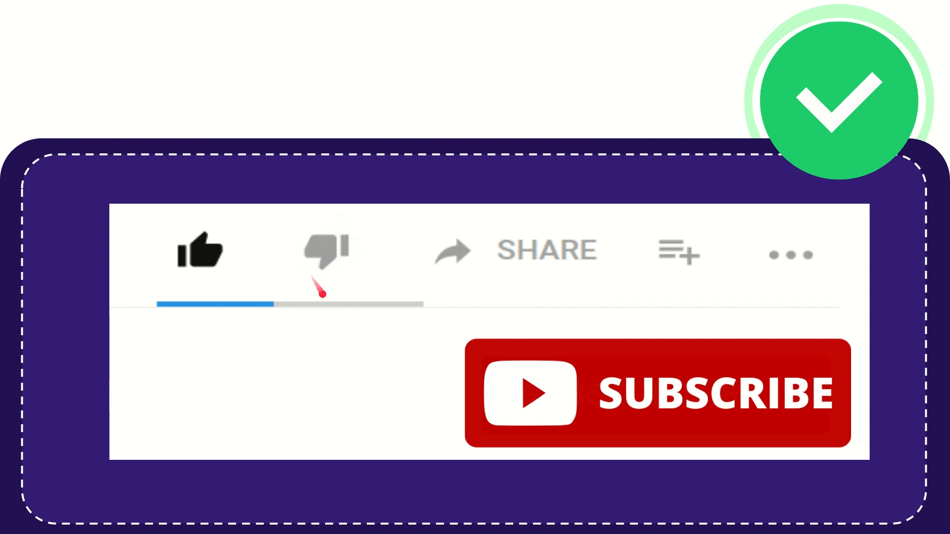
{"action": "mouse_move", "coordinate": [561, 282]}
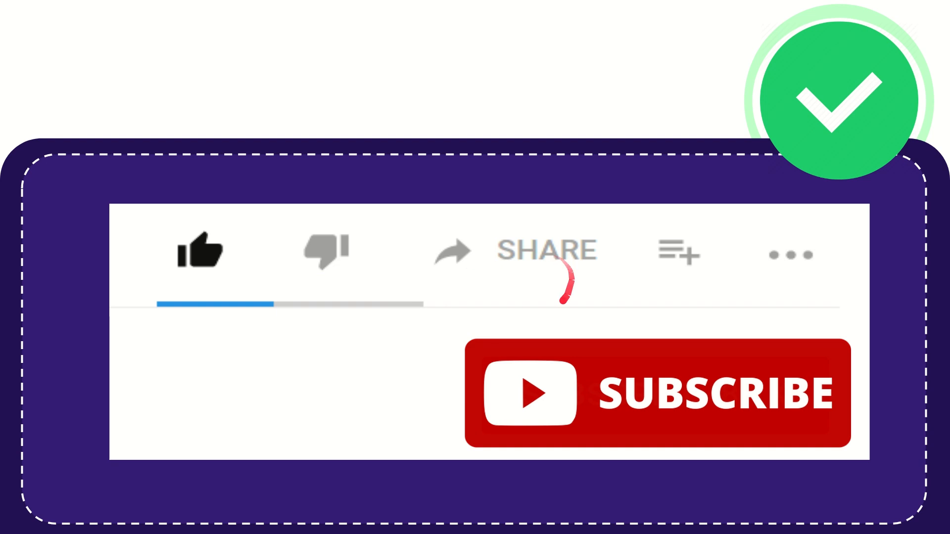